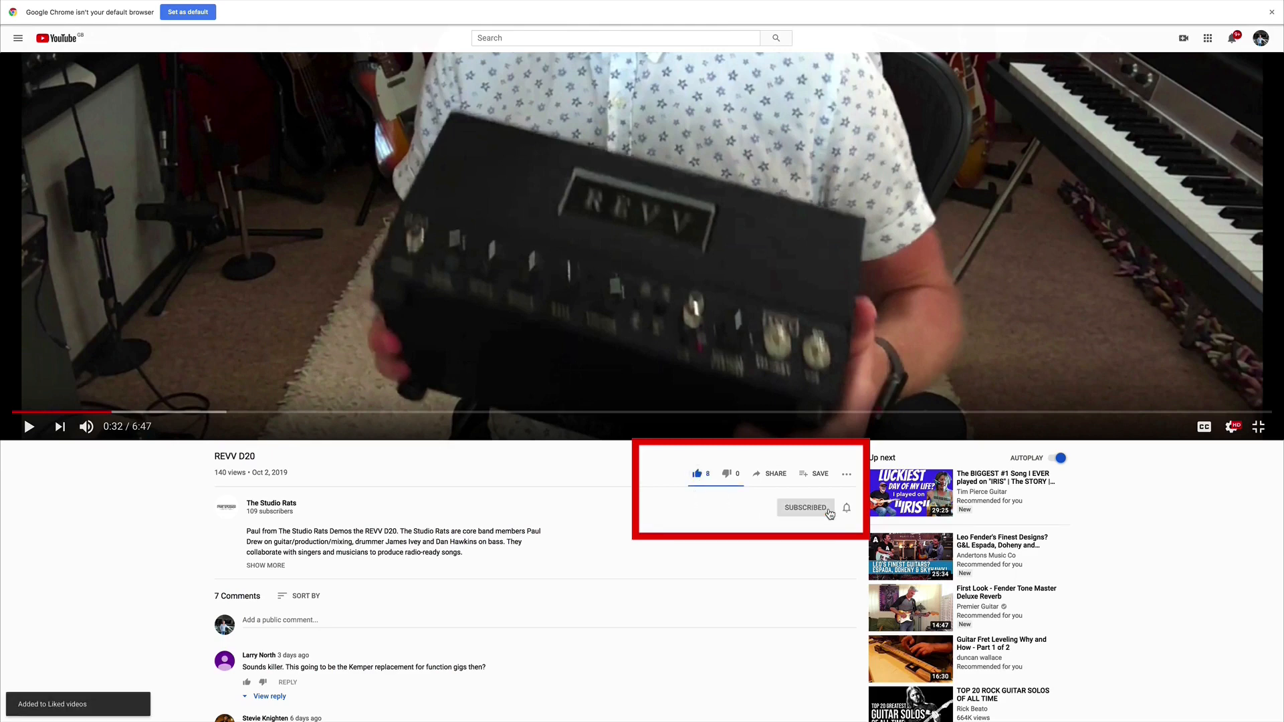
Turn on notifications for The Studio Rats channel on the REVV D20 video
{"action": "left_click", "coordinate": [847, 508]}
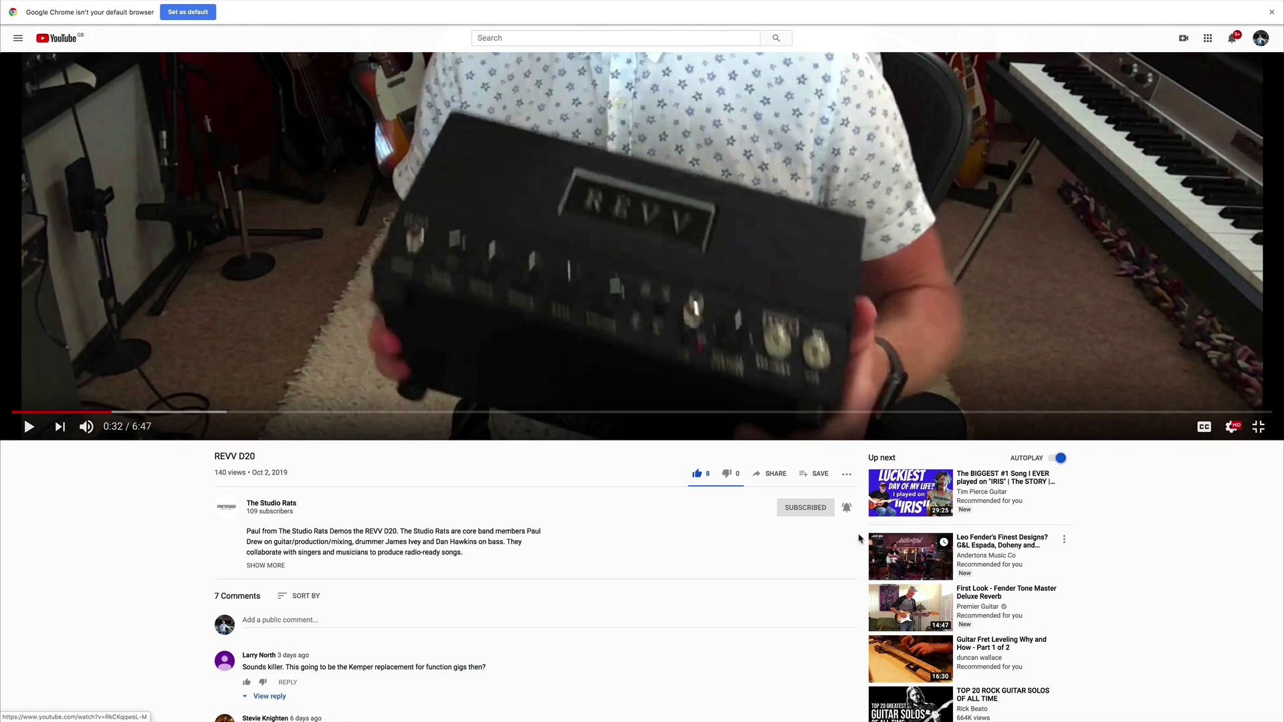
{"action": "mouse_move", "coordinate": [850, 533]}
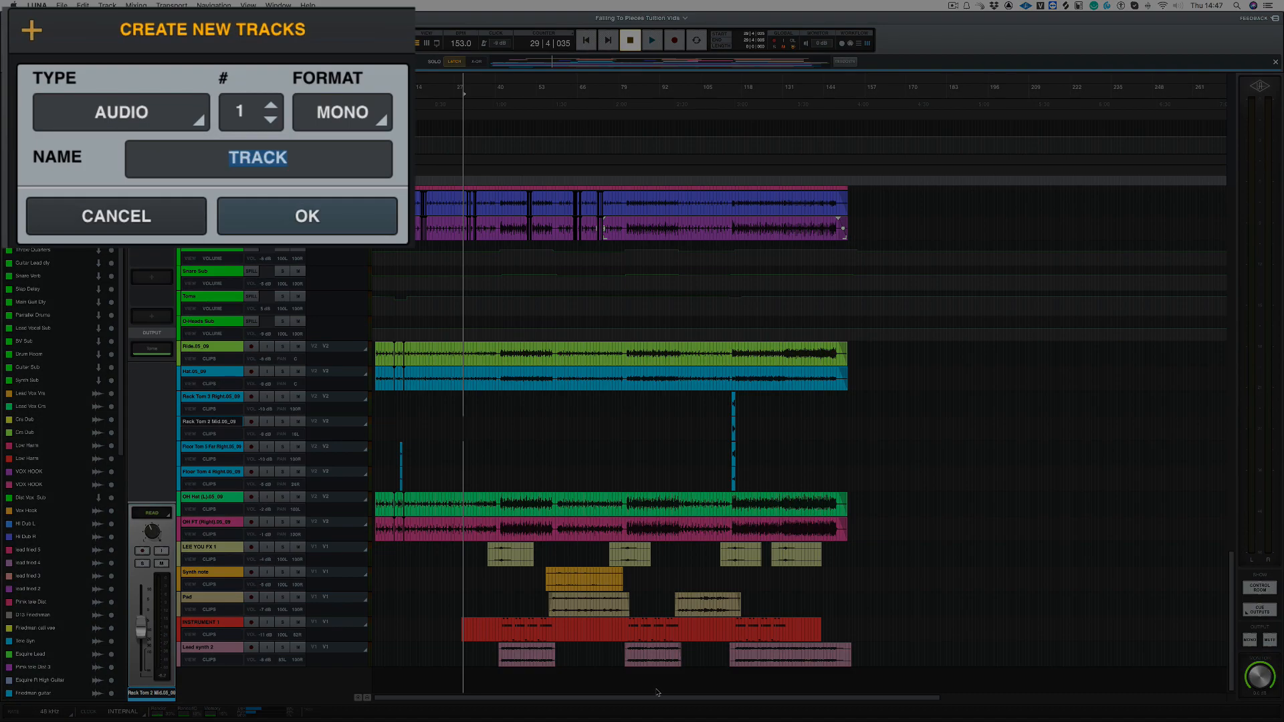
{"action": "mouse_move", "coordinate": [400, 488]}
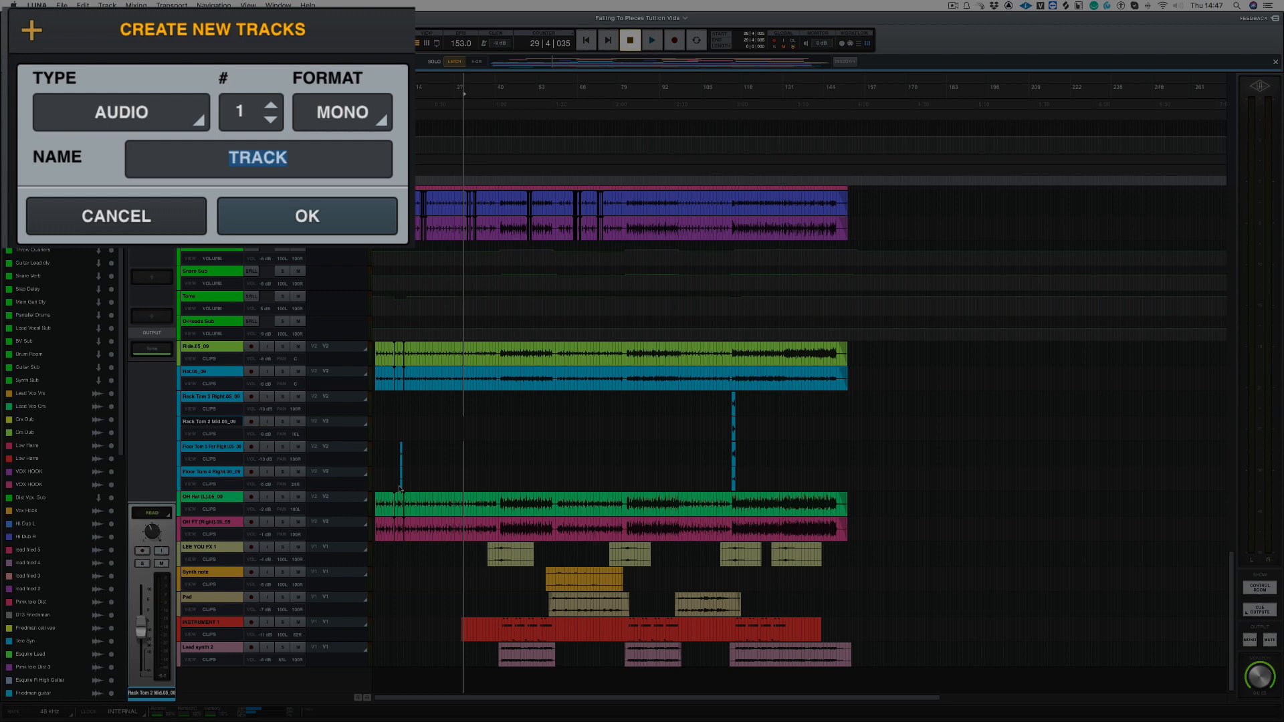
Create a stereo Bus track on the Neve Summing console, naming it 'Dru…'
{"action": "left_click", "coordinate": [341, 112]}
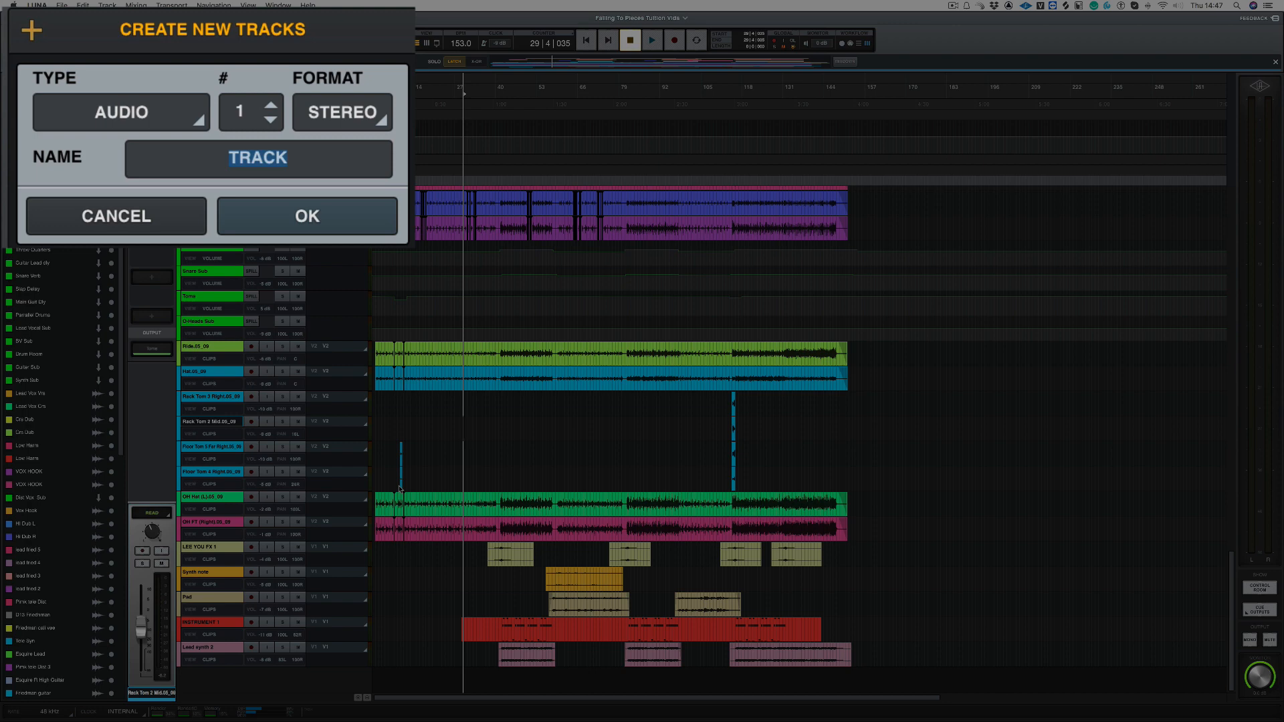
{"action": "left_click", "coordinate": [120, 112]}
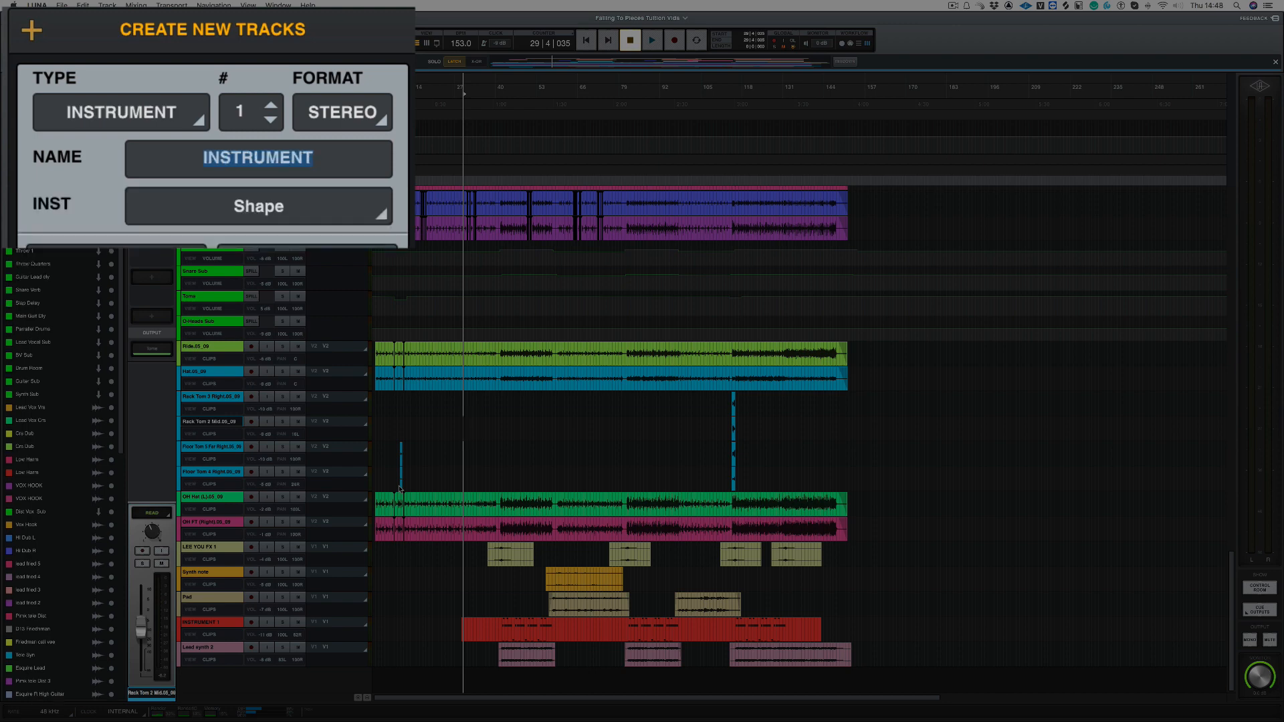
{"action": "left_click", "coordinate": [120, 112]}
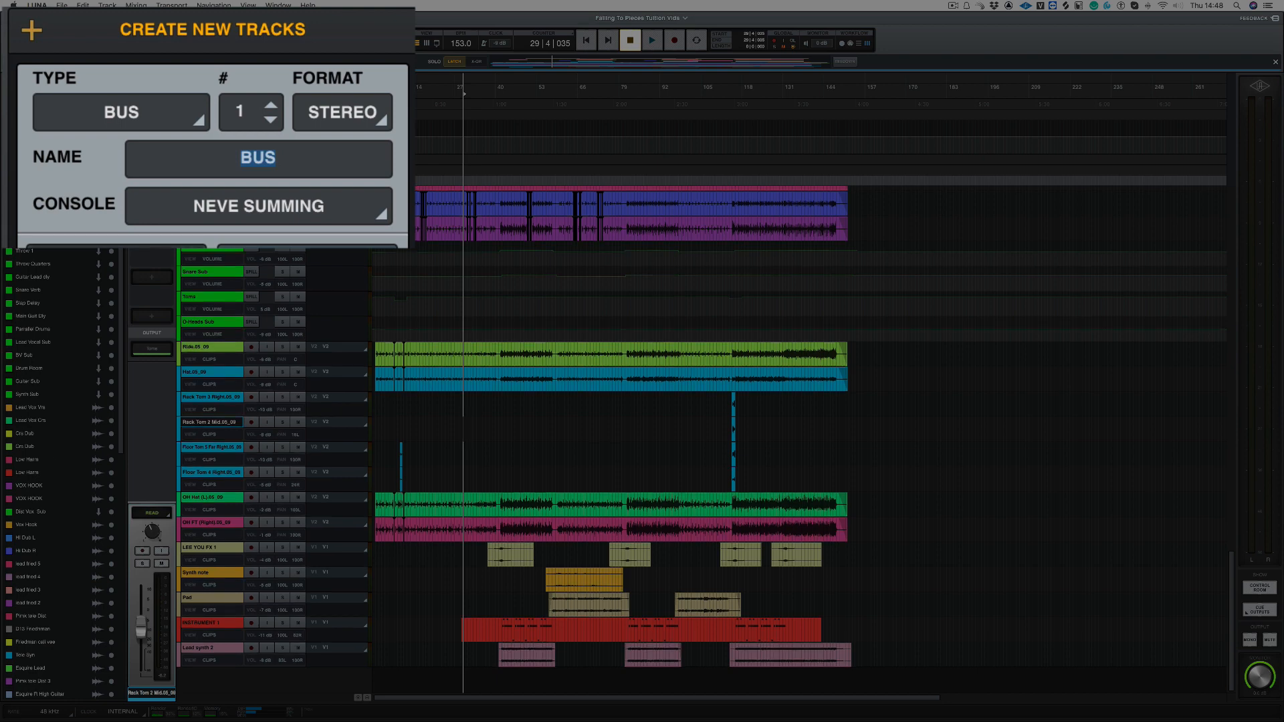
{"action": "mouse_move", "coordinate": [314, 222]}
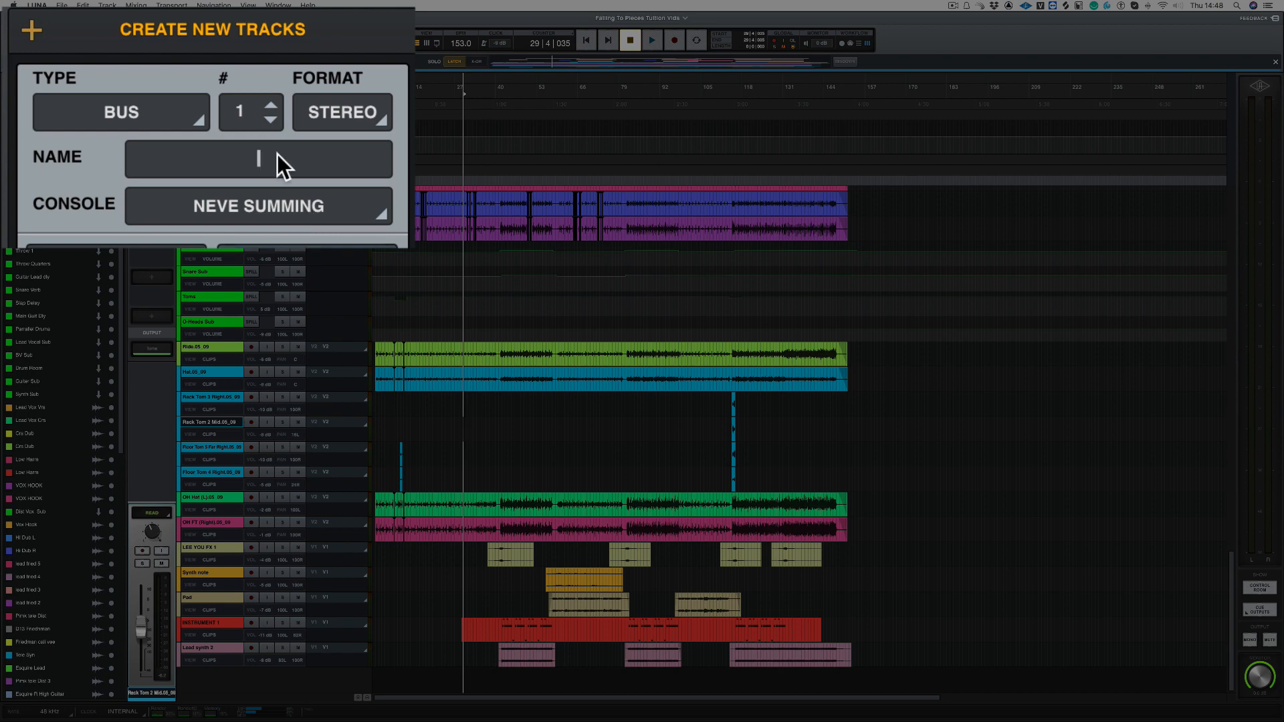
{"action": "type", "text": "Dru"}
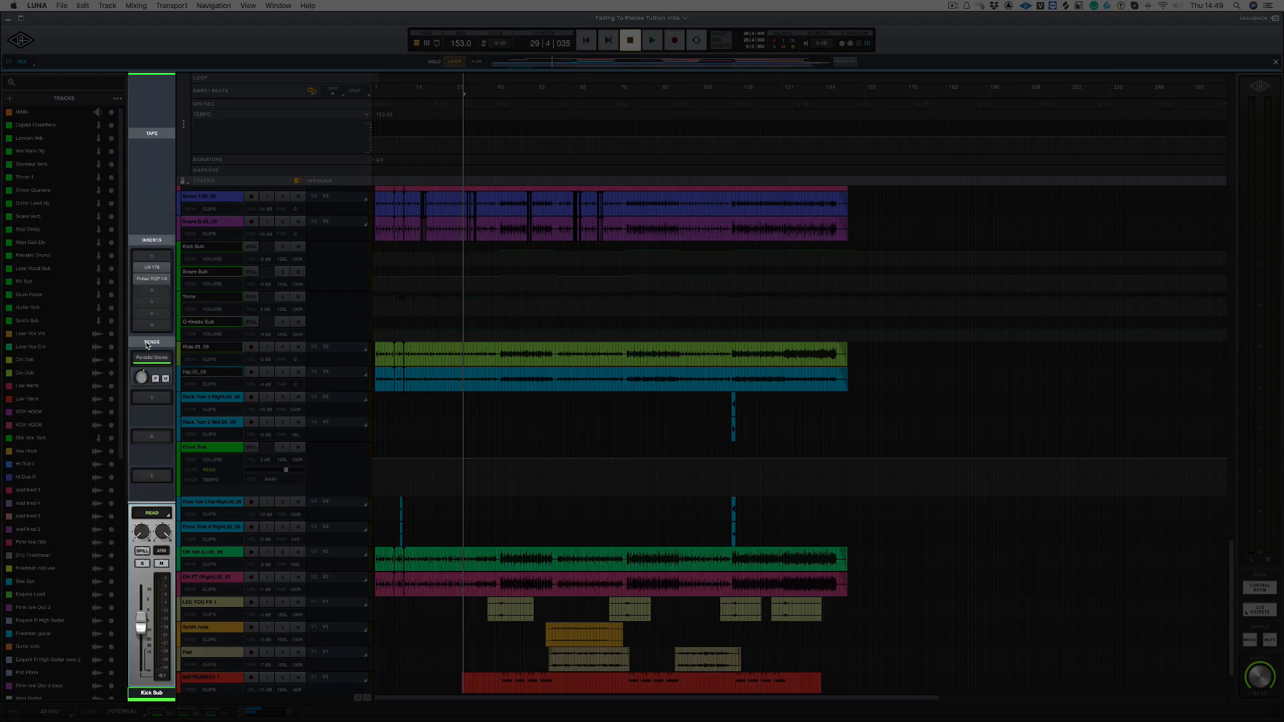
Route Kick Sub's output to the Drum Sub bus, then select the snare track
{"action": "left_click", "coordinate": [151, 157]}
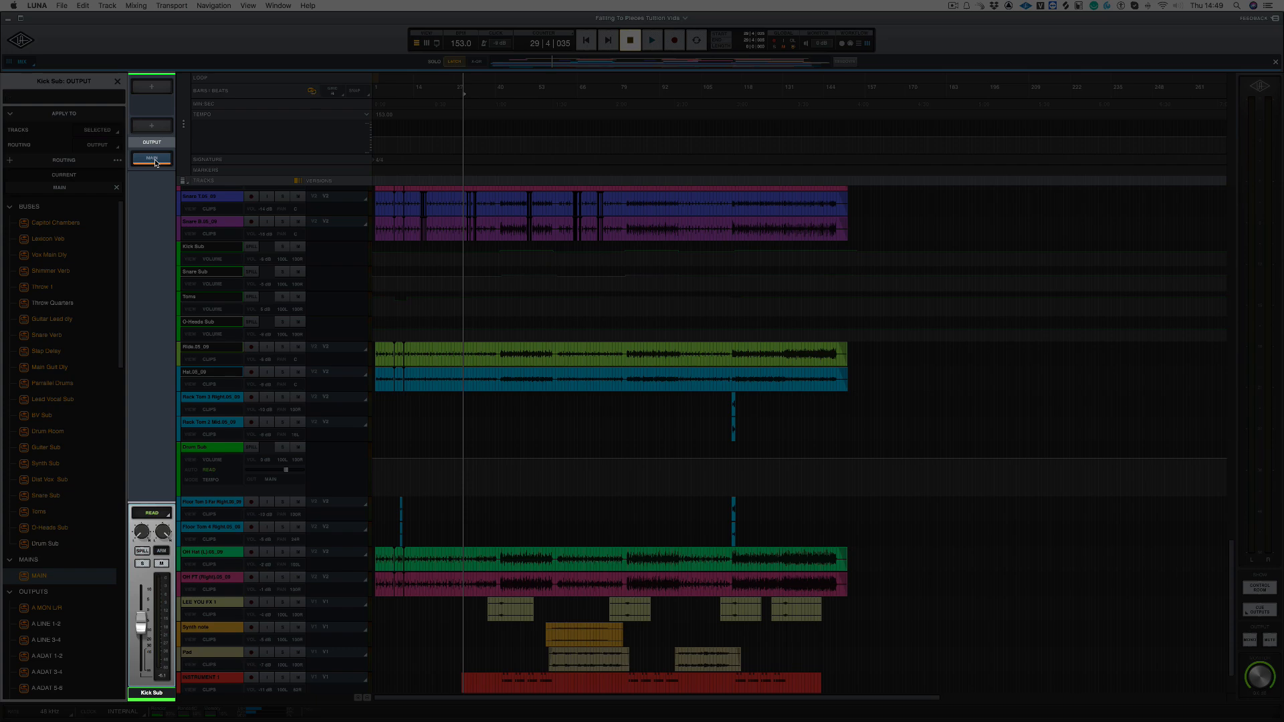
{"action": "left_click", "coordinate": [150, 158]}
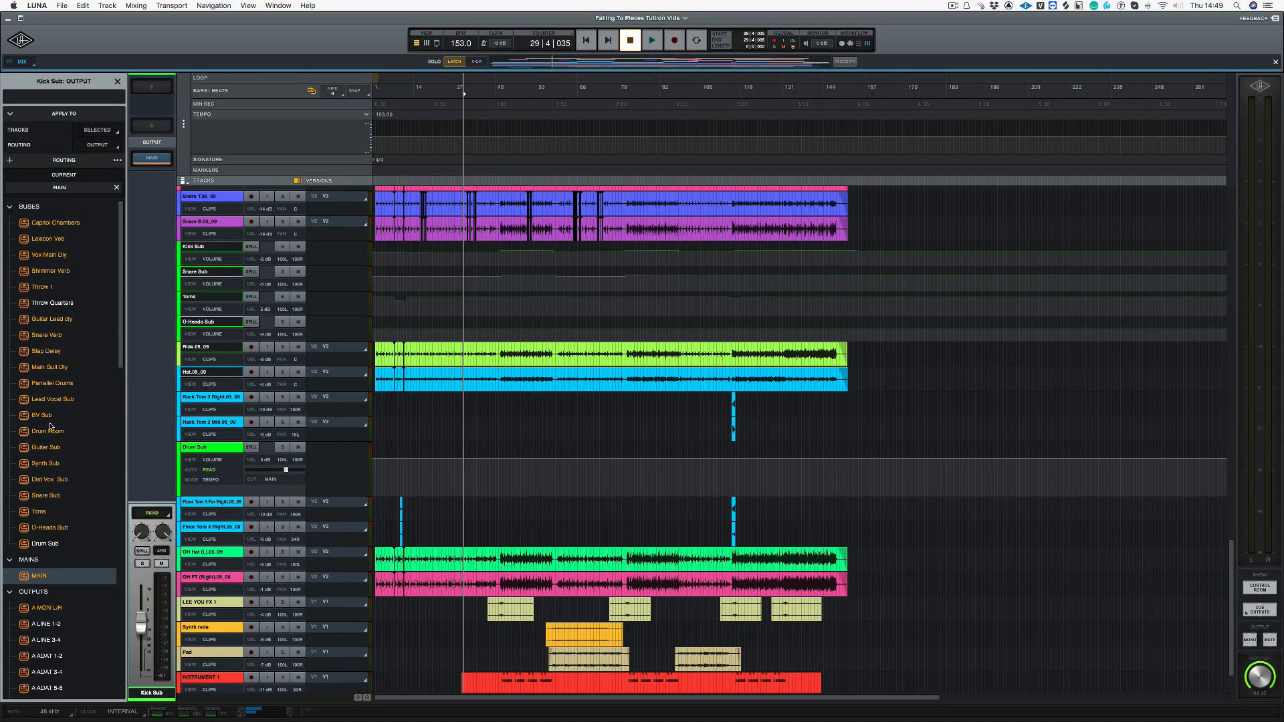
{"action": "left_click", "coordinate": [47, 543]}
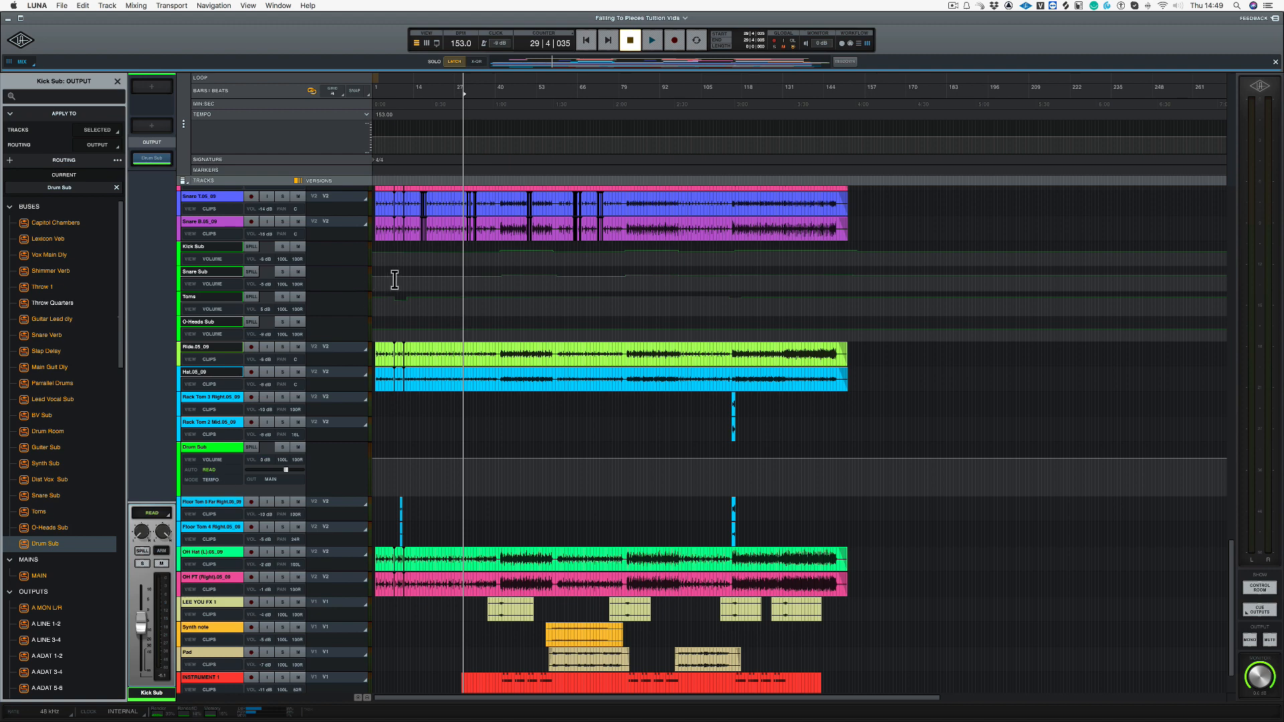
{"action": "left_click", "coordinate": [650, 40]}
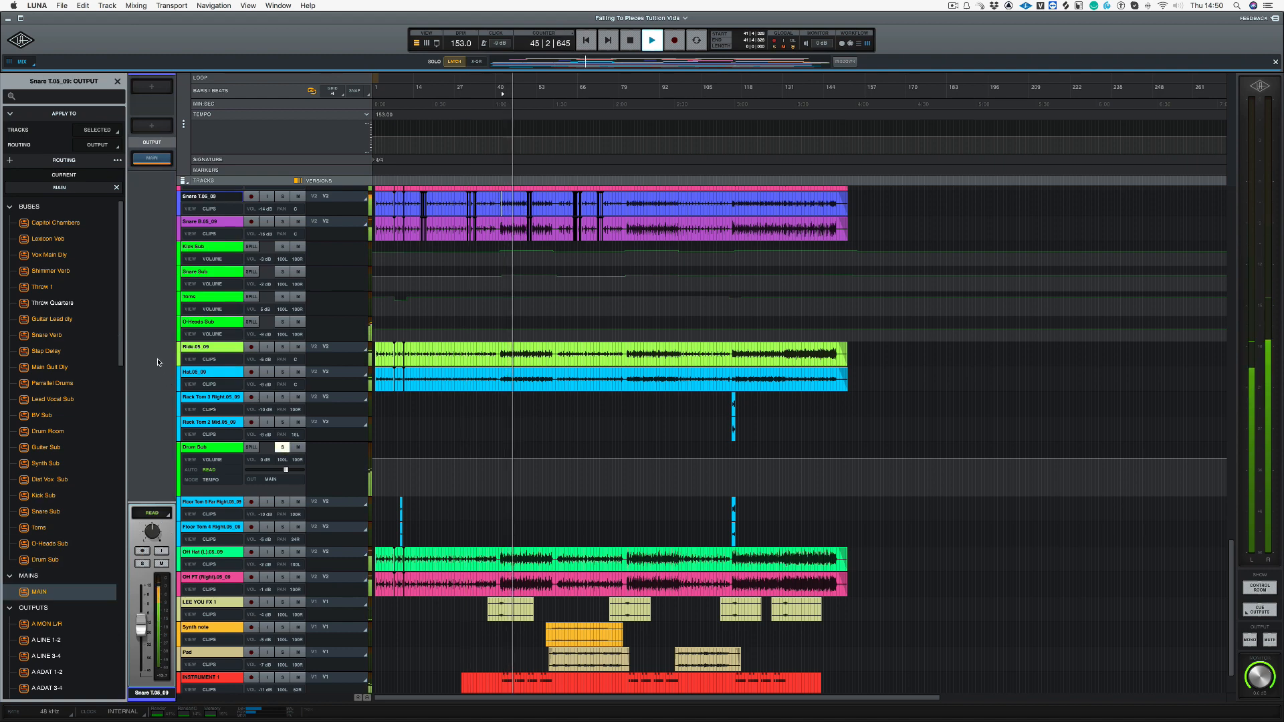
Open the Drum Sub Neve Summing console and toggle its IN/OUT switch
{"action": "left_click", "coordinate": [650, 41]}
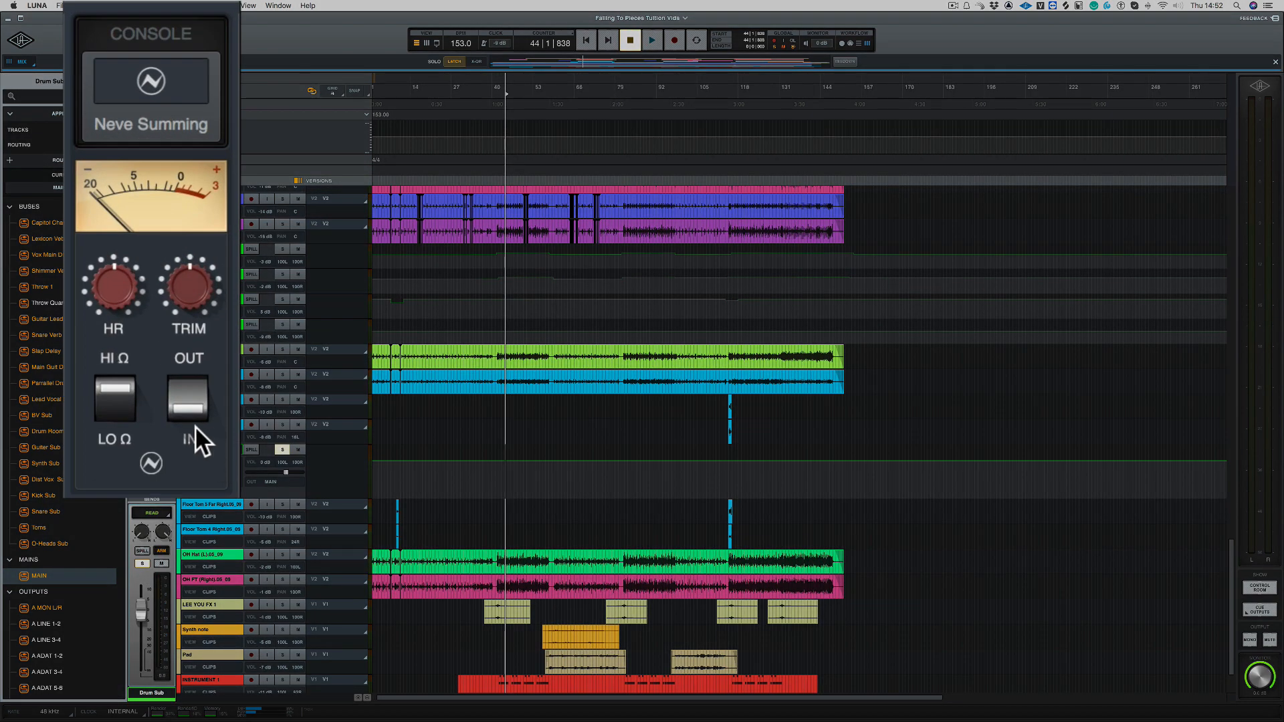
{"action": "left_click", "coordinate": [650, 41]}
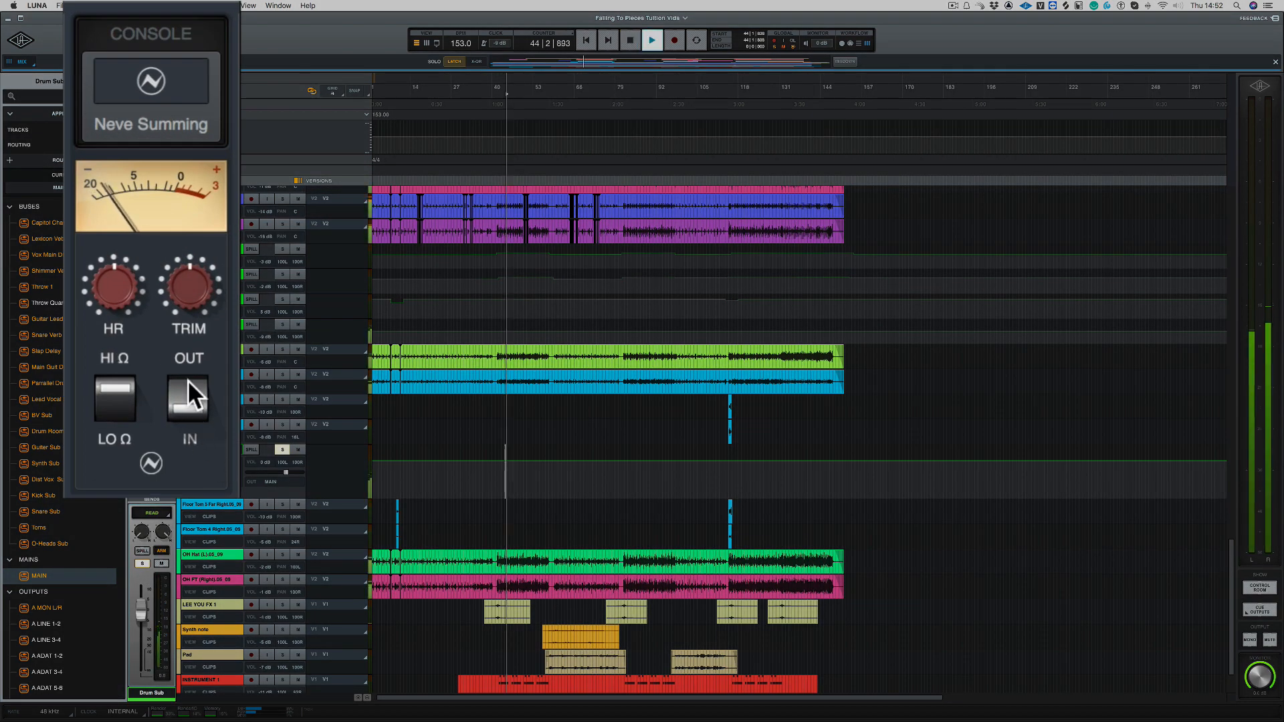
{"action": "left_click", "coordinate": [189, 402]}
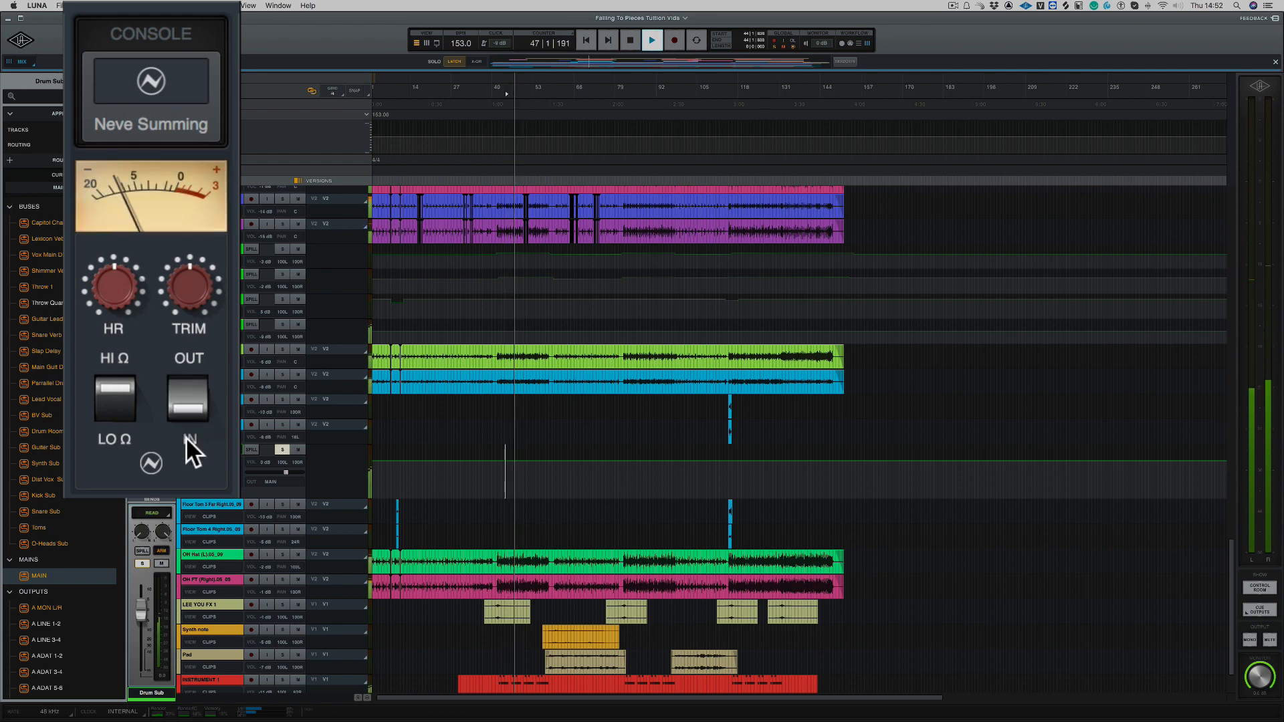
{"action": "left_click", "coordinate": [650, 40]}
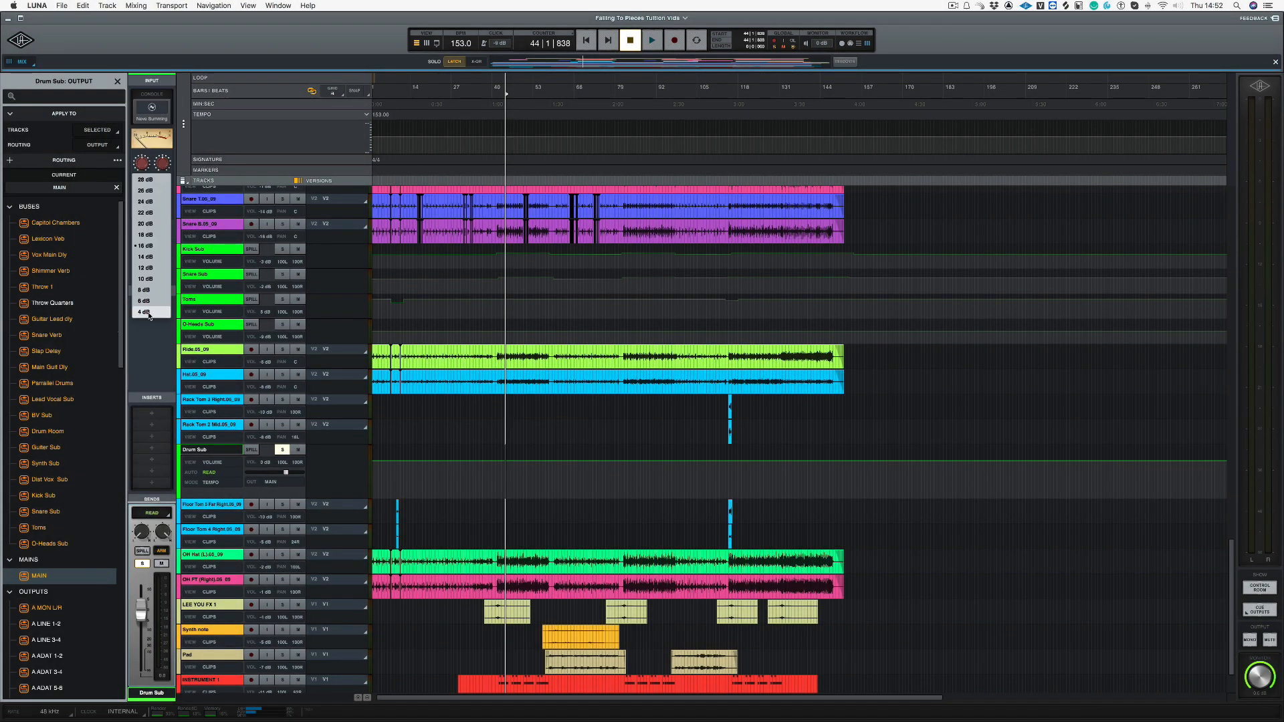
{"action": "mouse_move", "coordinate": [149, 180]}
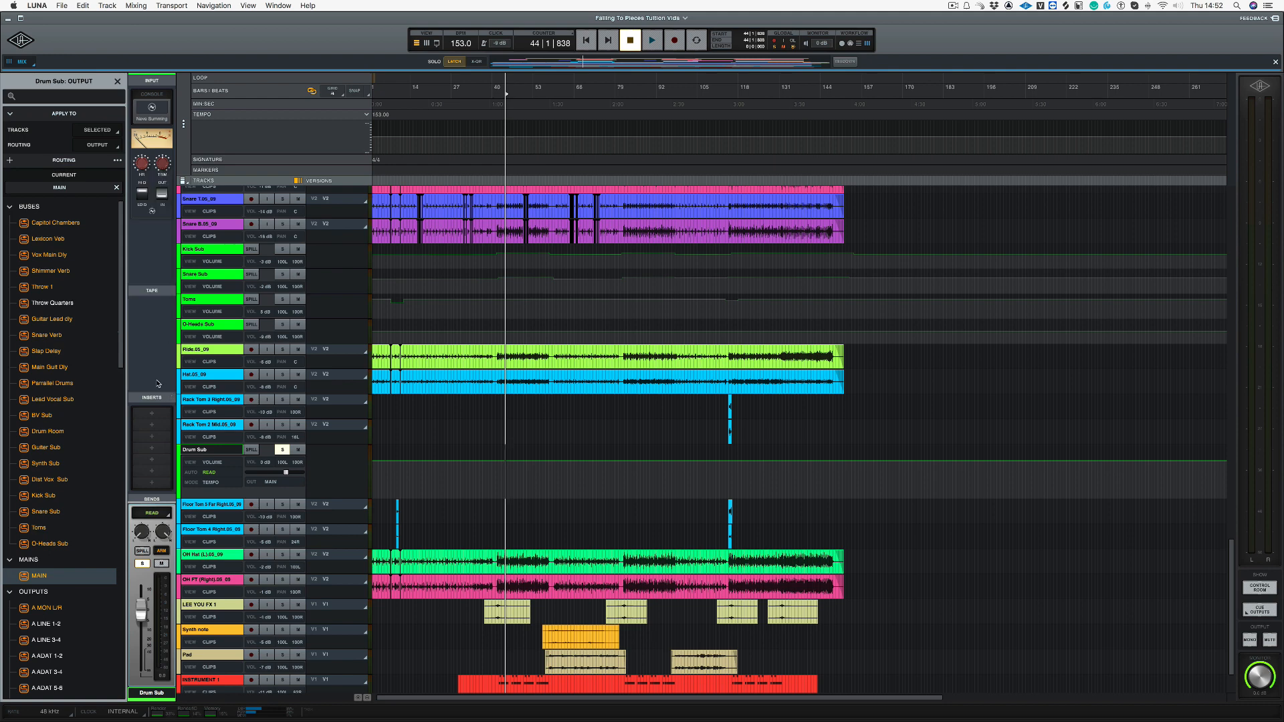
Reopen the Neve Summing console, flip HI/LO Ω and adjust TRIM
{"action": "left_click", "coordinate": [150, 106]}
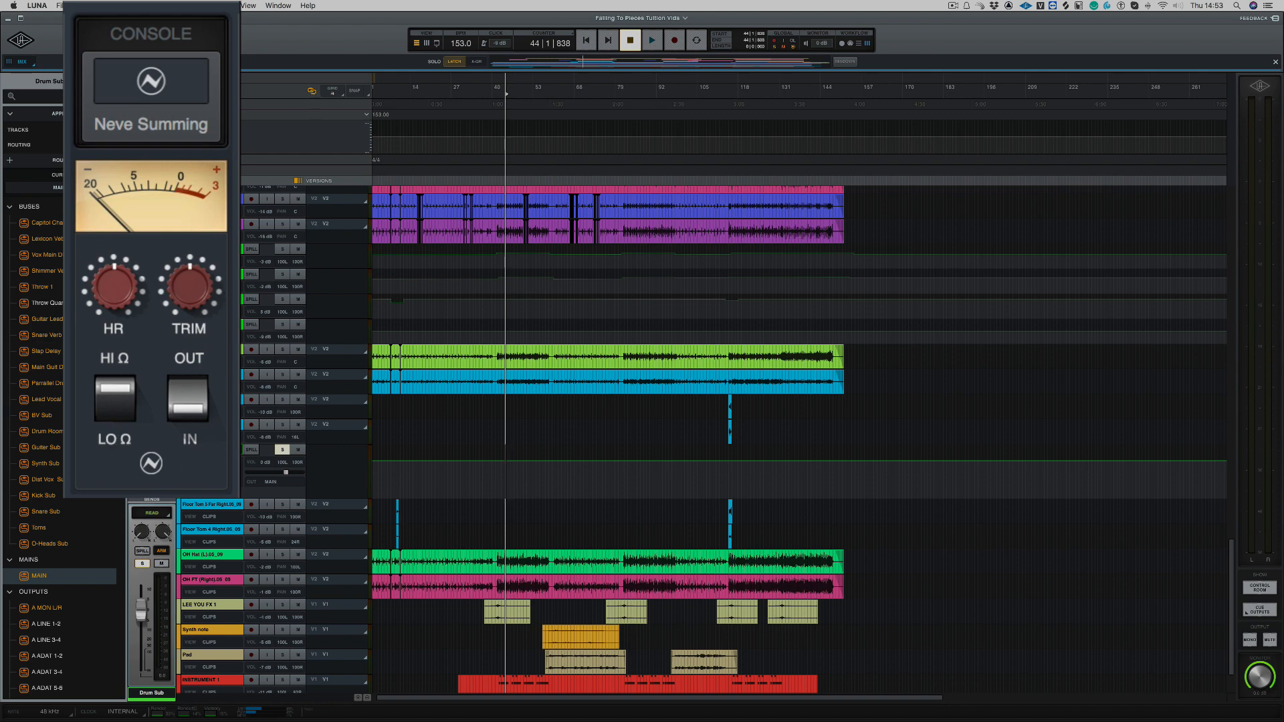
{"action": "mouse_move", "coordinate": [122, 455]}
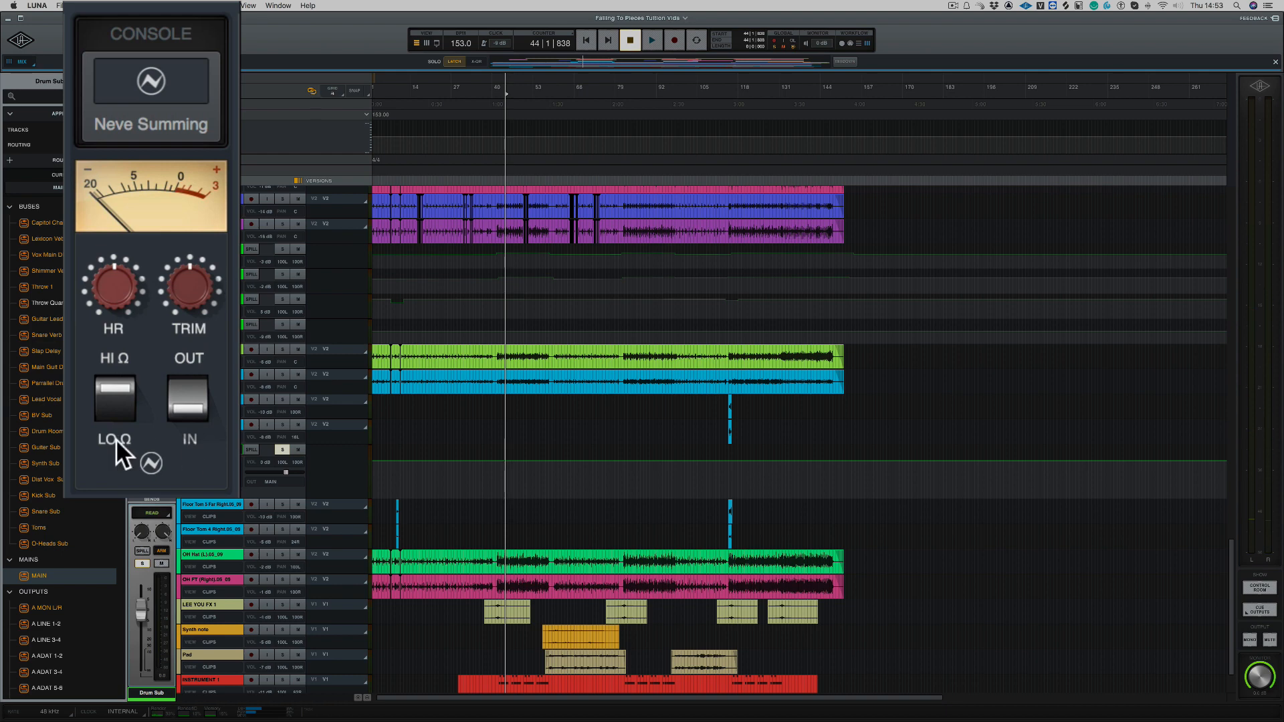
{"action": "left_click", "coordinate": [651, 40]}
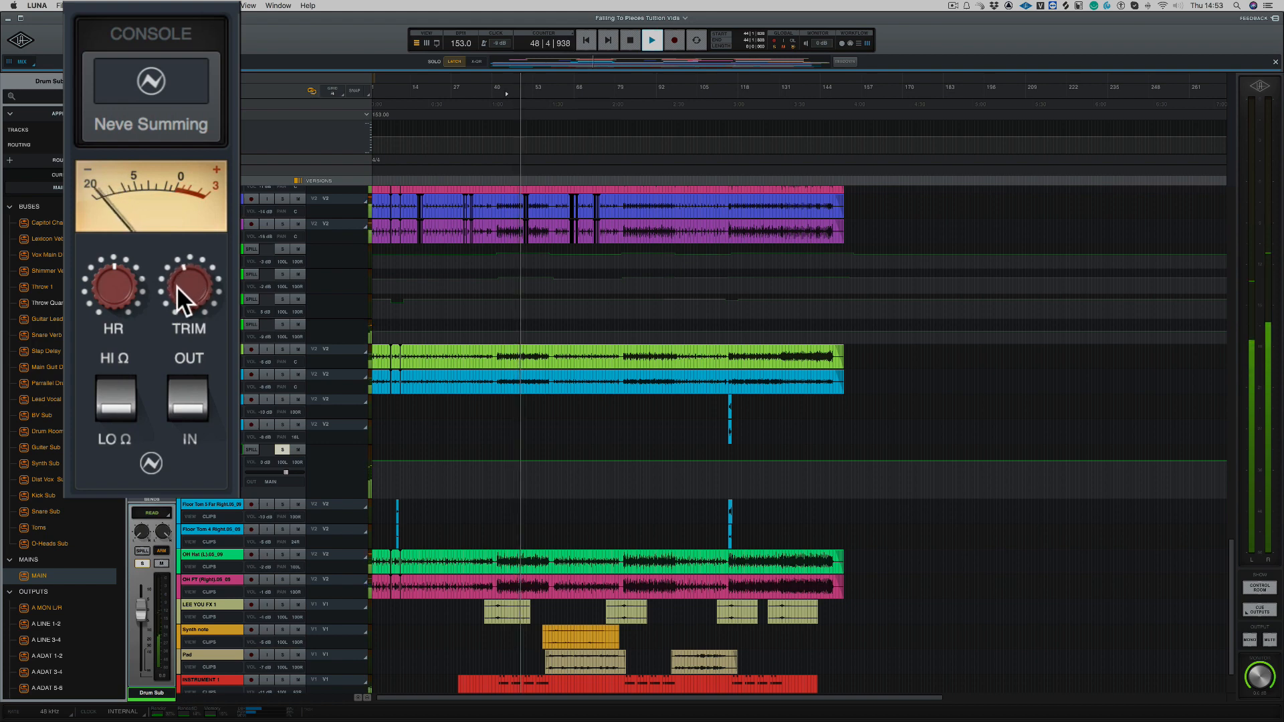
{"action": "left_click", "coordinate": [630, 40]}
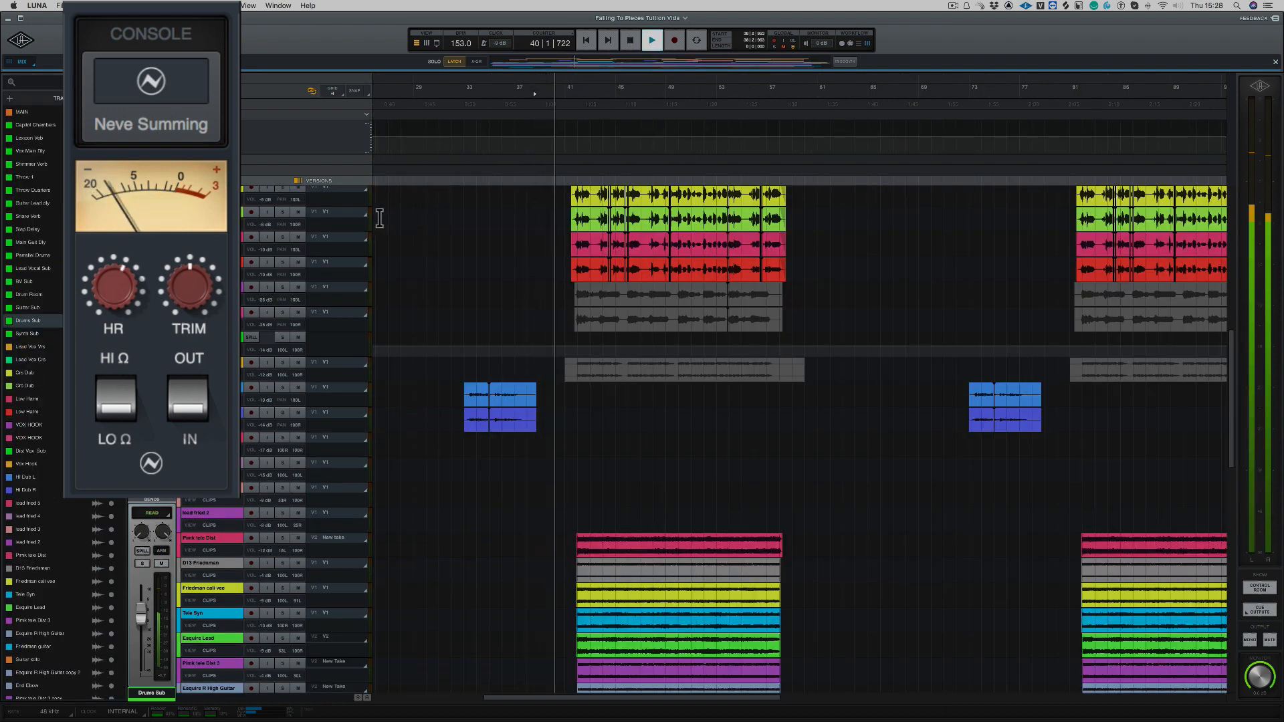
Switch the Drums Sub Neve Summing impedance to HI Ω during playback
{"action": "left_click", "coordinate": [651, 40]}
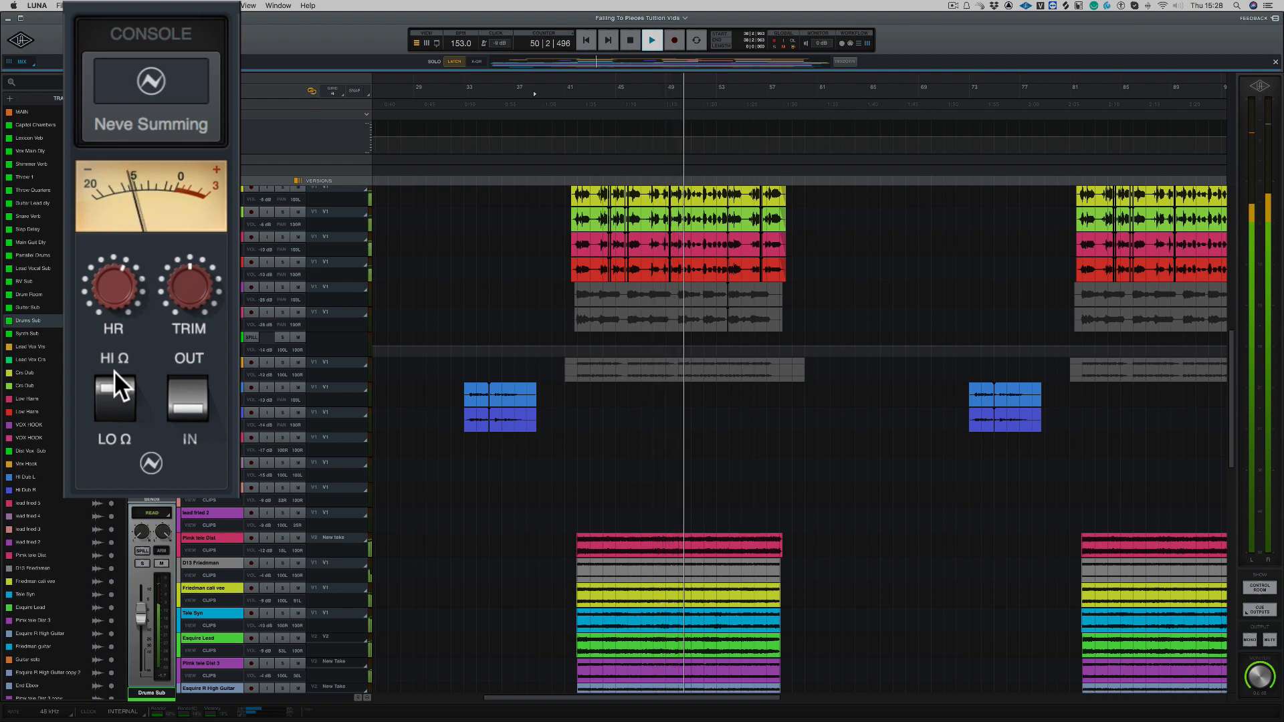
{"action": "left_click", "coordinate": [650, 40]}
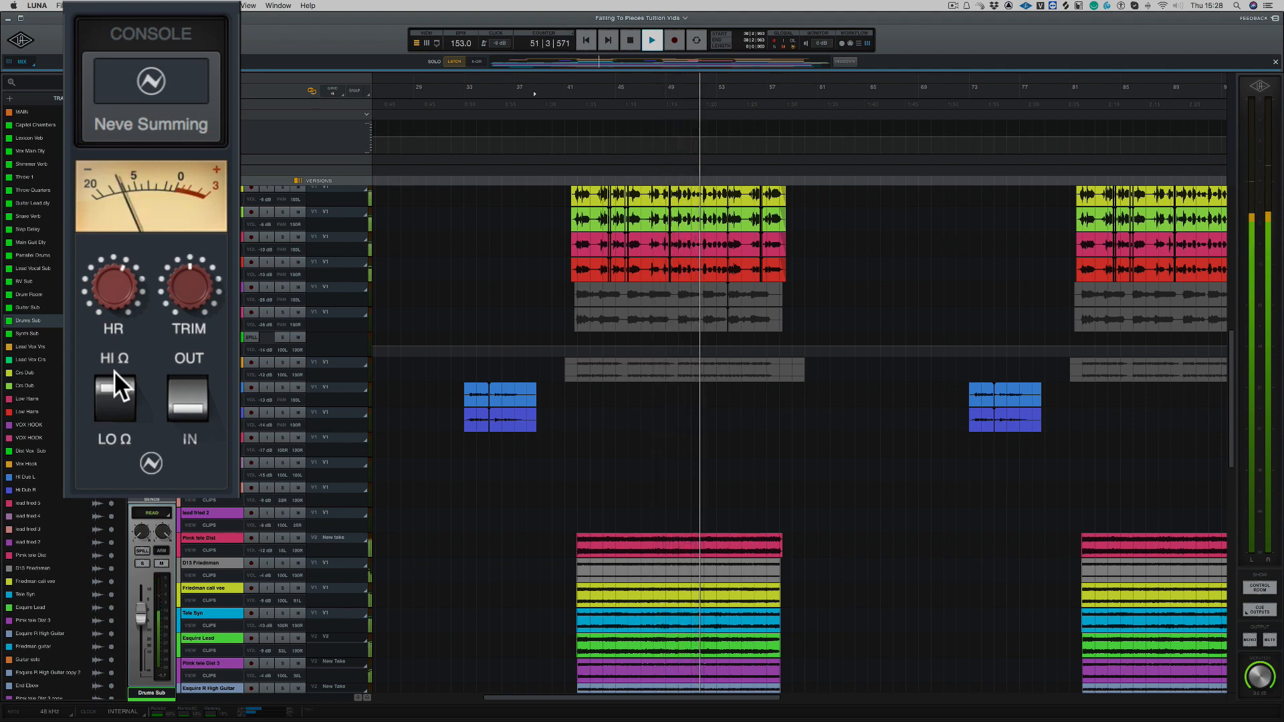